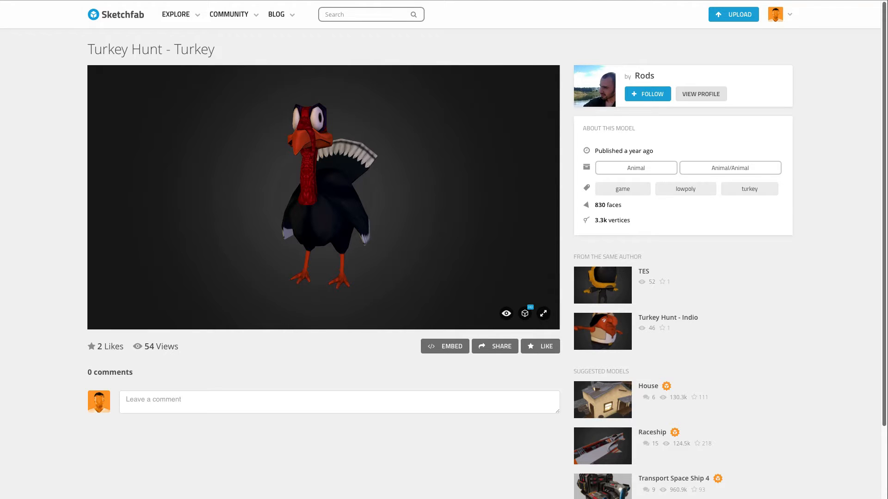
- Open the 'turkey' lesson and switch the gadget tray to the viewer gadgets
{"action": "type", "text": "turkey"}
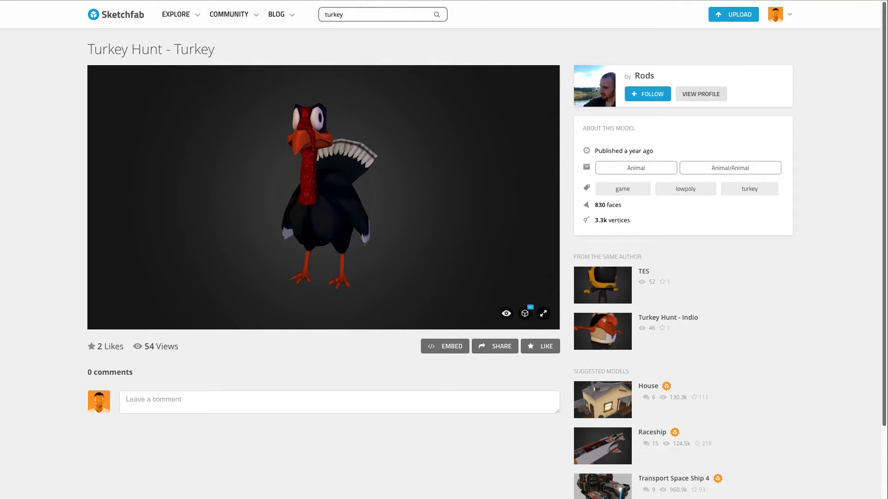
{"action": "left_click", "coordinate": [444, 346]}
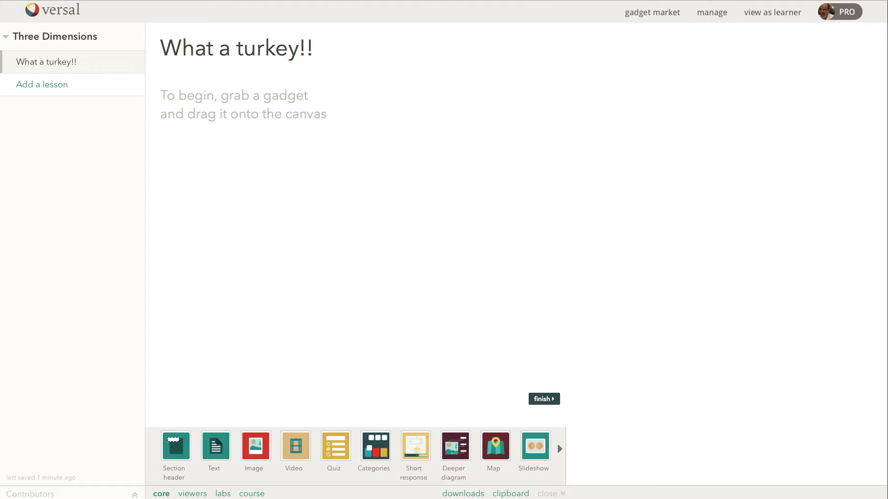
{"action": "left_click", "coordinate": [192, 494]}
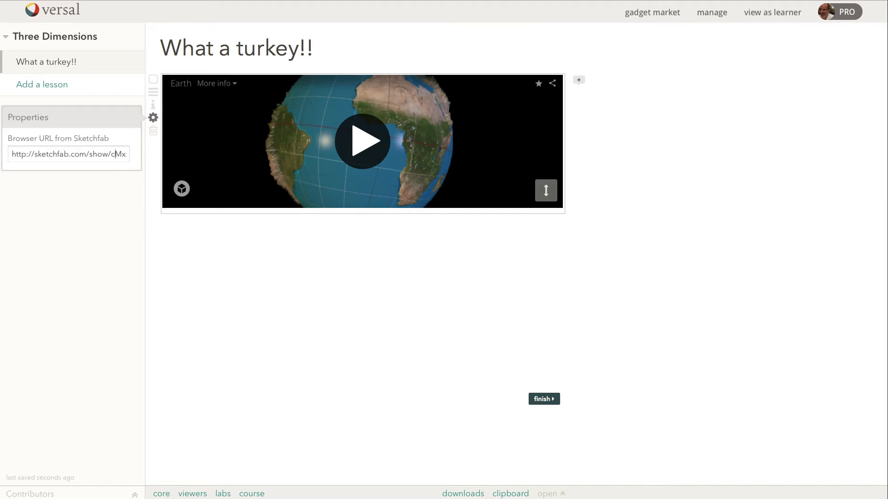
- Replace the Earth model address with the Turkey Hunt - Turkey embed code
{"action": "triple_click", "coordinate": [68, 154]}
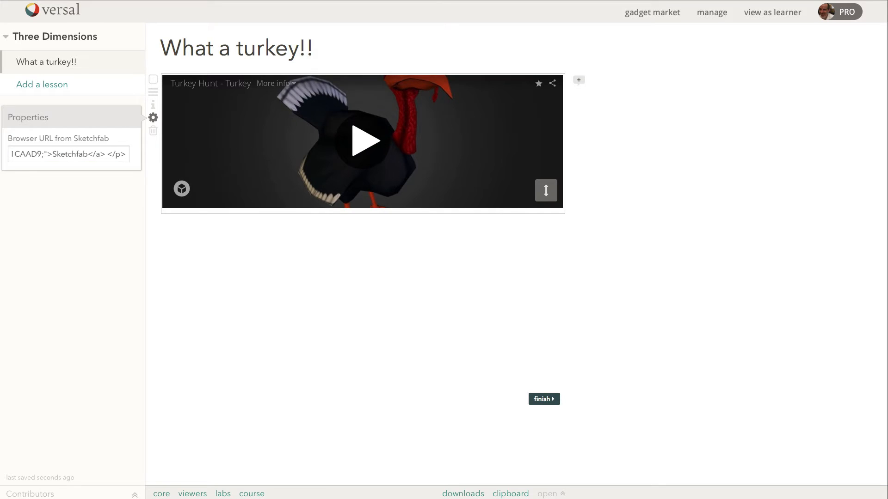
{"action": "left_click", "coordinate": [193, 494]}
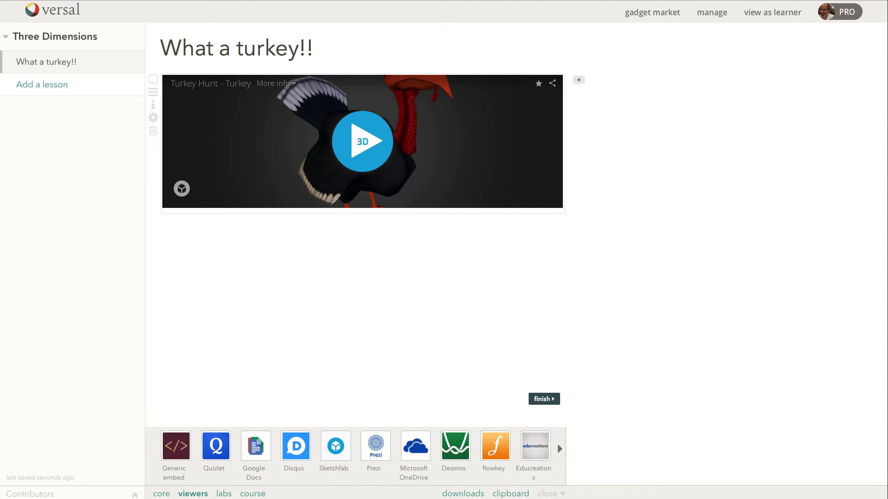
- Start the 3D turkey viewer on the Sketchfab gadget and deselect it
{"action": "left_click", "coordinate": [362, 141]}
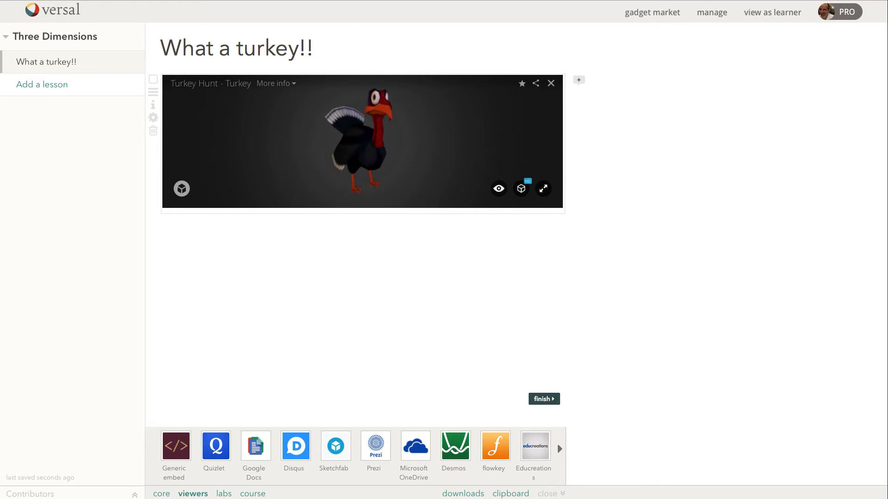
{"action": "left_click", "coordinate": [237, 48]}
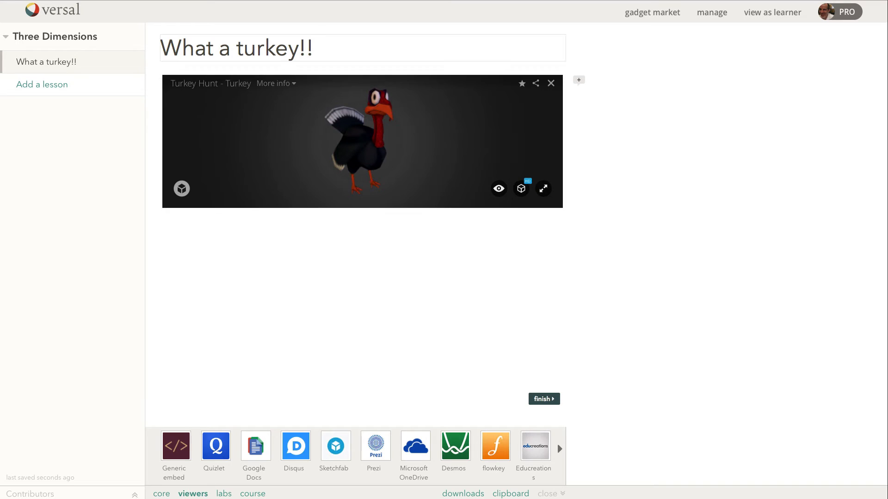
- Search the gadget market for 'sketchfab' and pick a result
{"action": "left_click", "coordinate": [652, 13]}
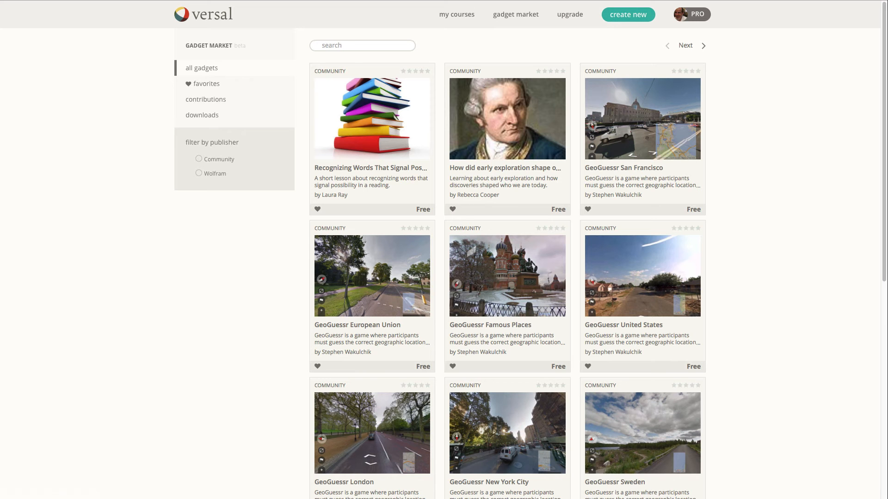
{"action": "type", "text": "sketchf"}
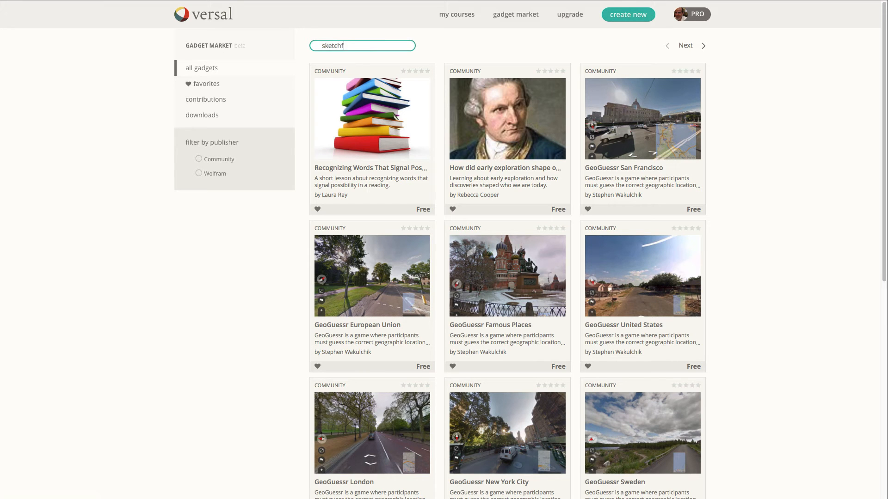
{"action": "type", "text": "ab"}
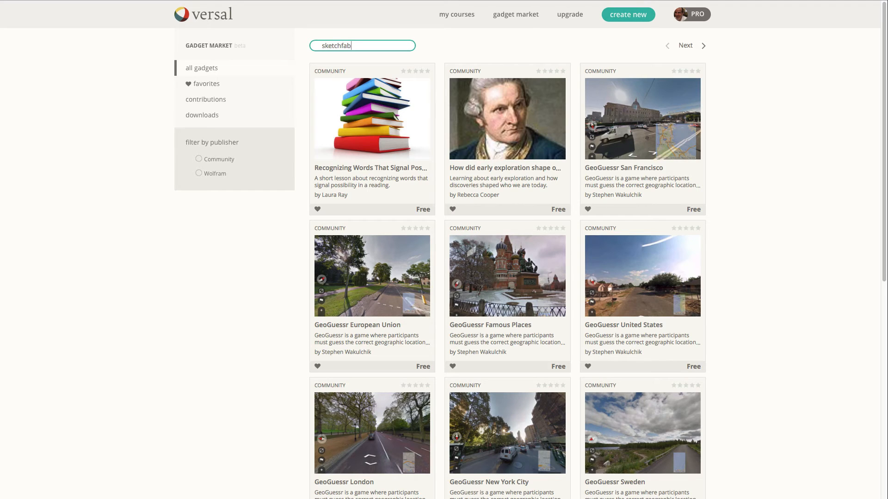
{"action": "key", "text": "Return"}
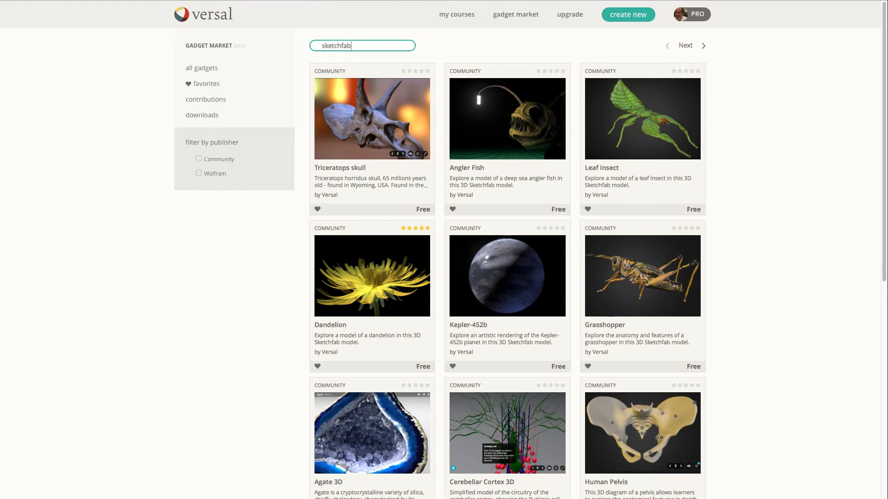
{"action": "left_click", "coordinate": [372, 119]}
{"action": "type", "text": "anatomy"}
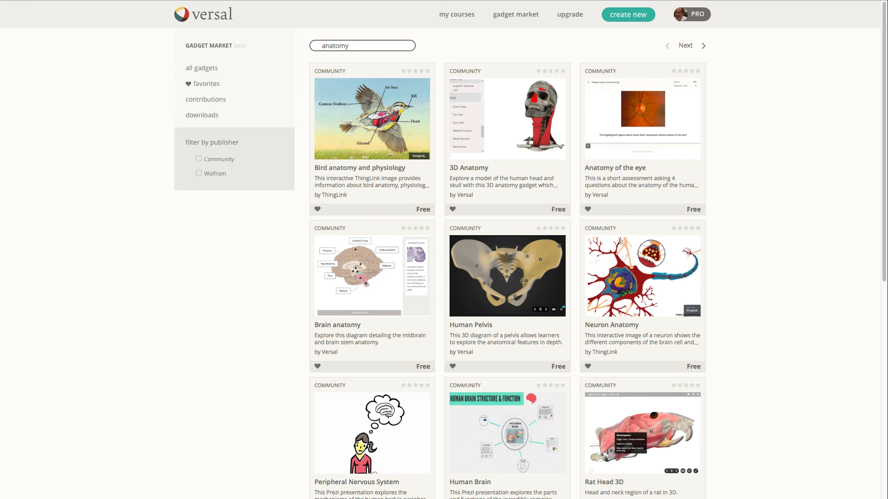
- Scroll through anatomy results to Heart cirrhosis and Duodenum and pancreas
{"action": "scroll", "scroll_direction": "down", "scroll_amount": 3}
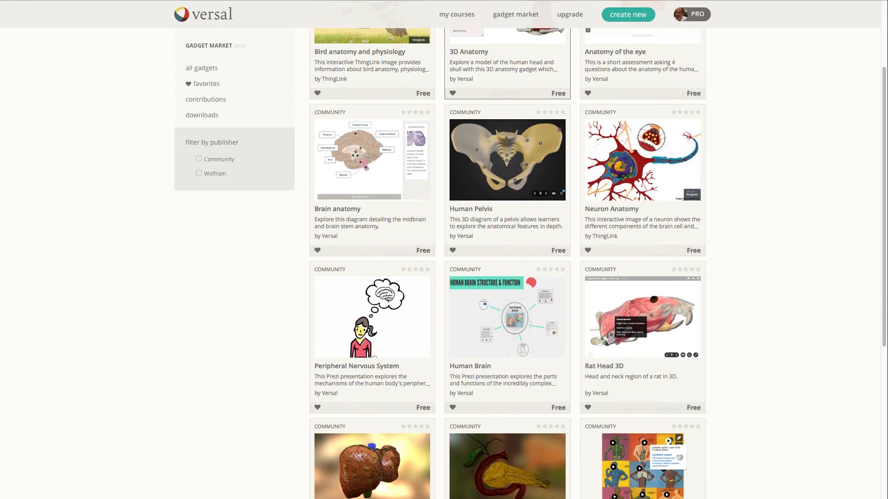
{"action": "scroll", "scroll_direction": "down", "scroll_amount": 3}
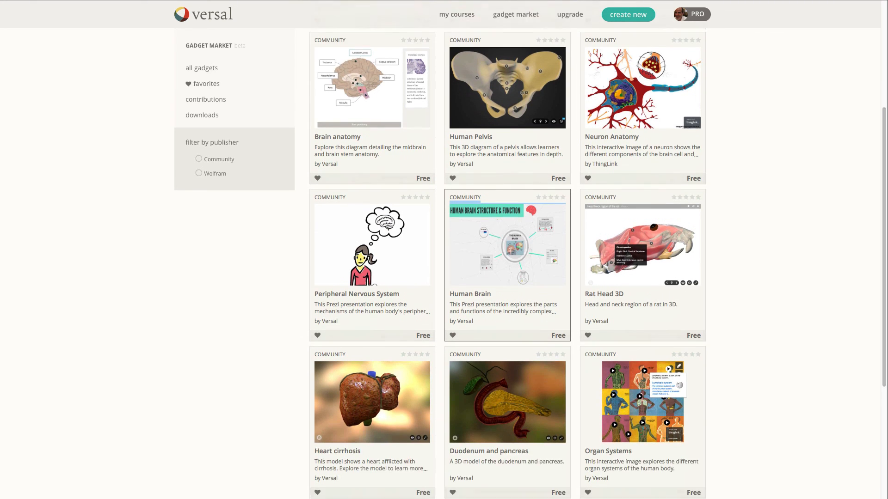
{"action": "scroll", "scroll_direction": "down", "scroll_amount": 3}
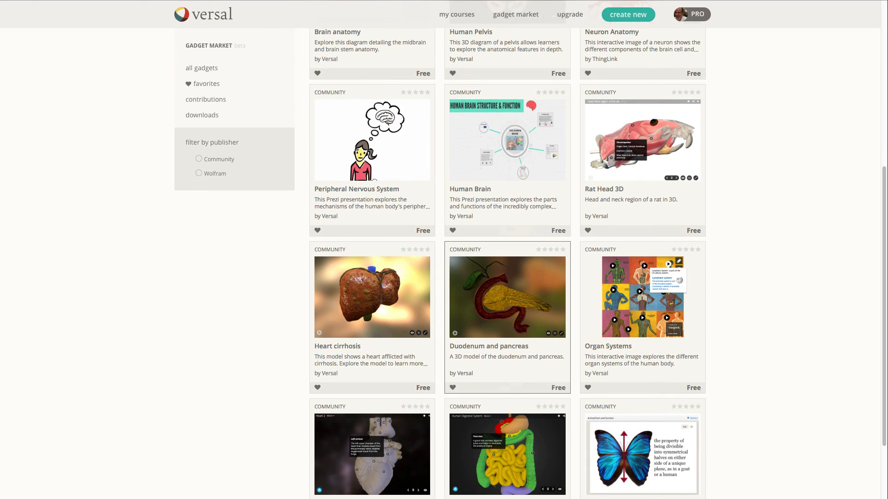